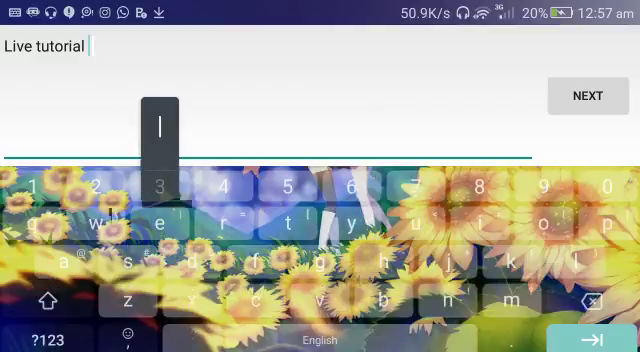
Finish the title 'Live tutorial | osu!droid First Setup Guide' and add the description 'yehhh....'.
click(424, 206)
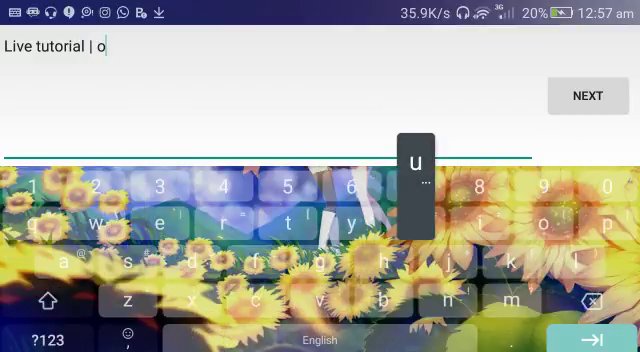
text(su!droid F)
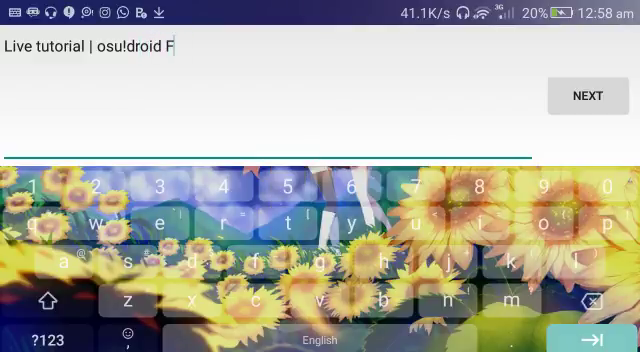
text(irst)
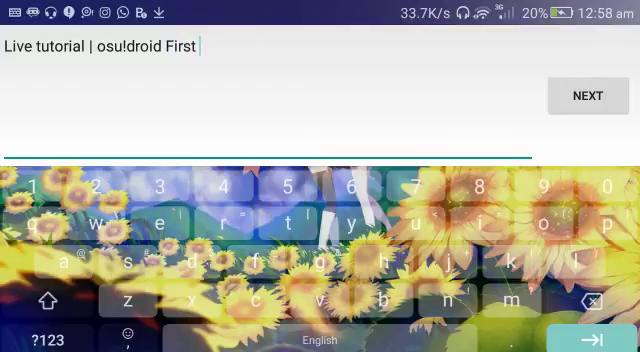
click(354, 210)
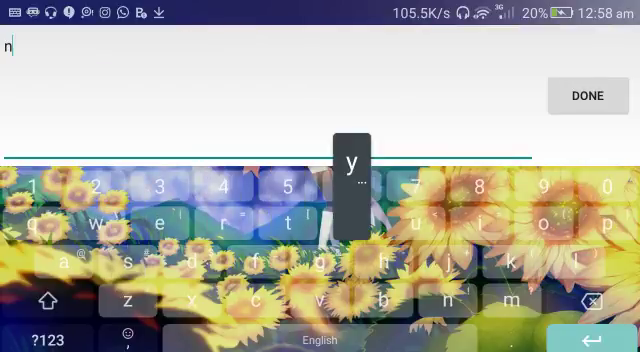
text(yehhh....)
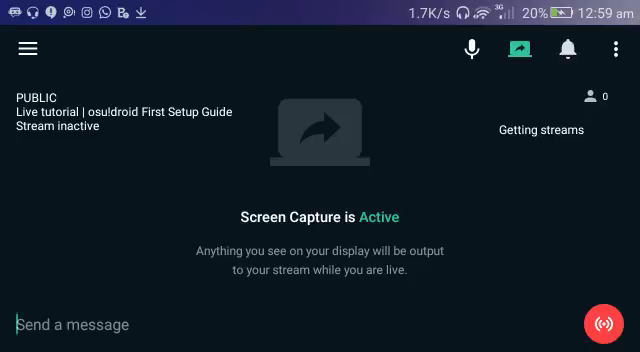
click(606, 322)
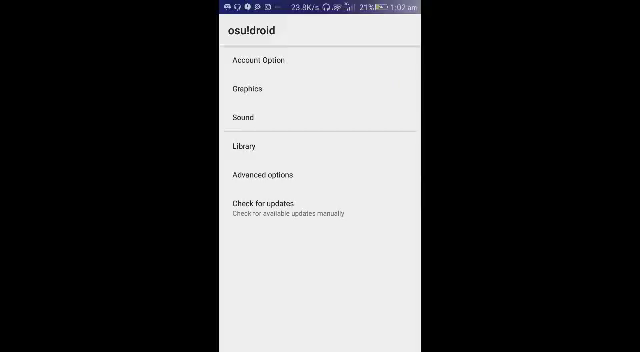
In Graphics settings, choose 25% for Background brightness.
click(242, 92)
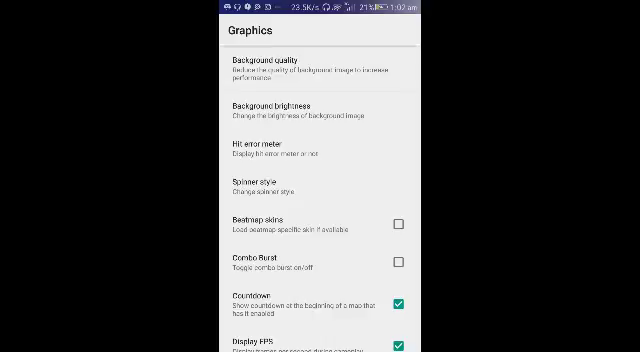
scroll(down, 3)
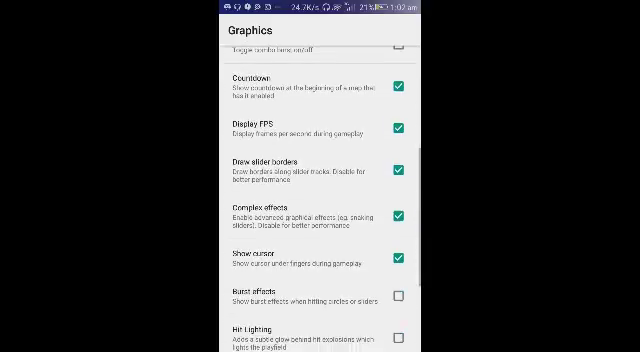
scroll(down, 3)
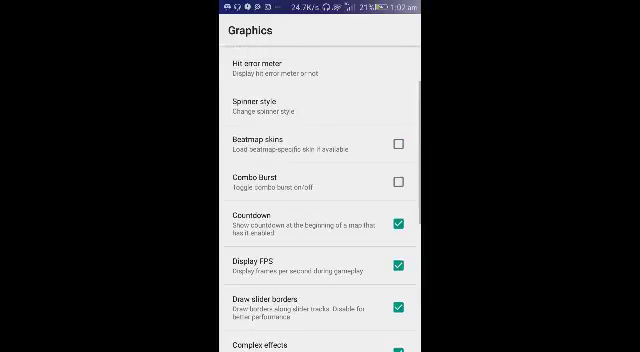
scroll(down, 3)
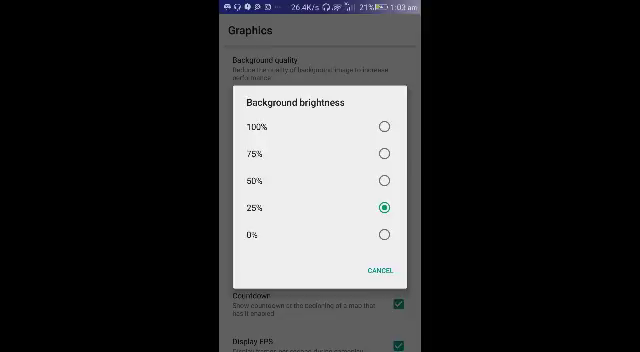
click(378, 270)
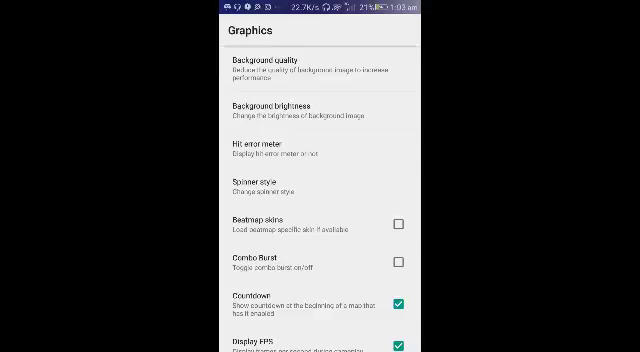
Review the remaining Graphics options down to Dither and Demo Spinner, then return to Settings.
scroll(down, 3)
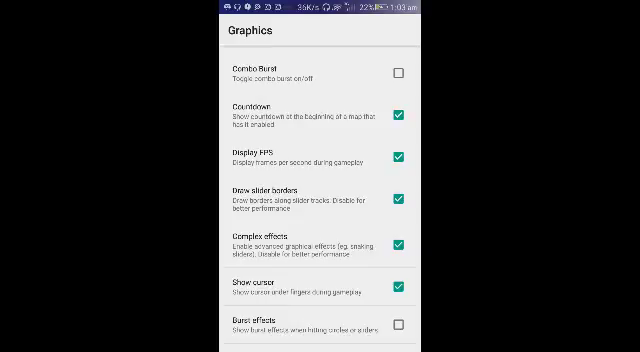
scroll(down, 3)
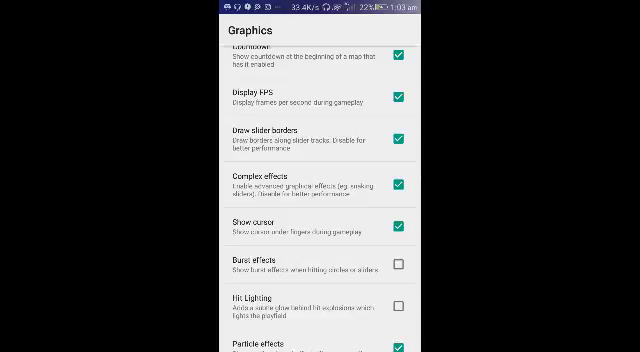
scroll(down, 3)
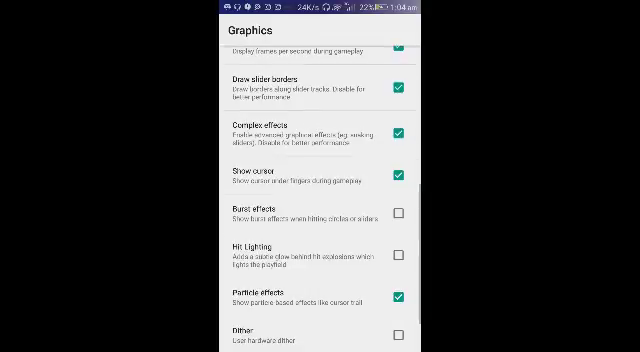
scroll(down, 3)
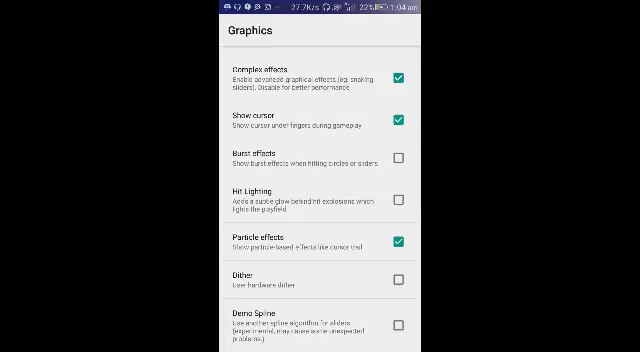
click(404, 324)
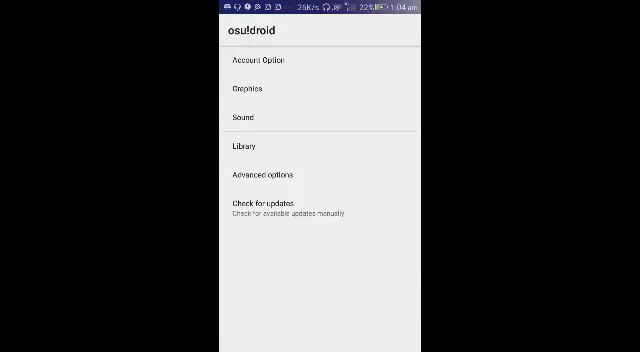
Show the Advanced options with main/skin directories and low-latency settings.
click(244, 112)
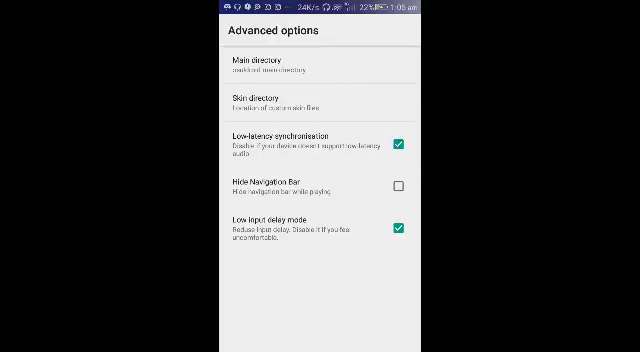
click(258, 70)
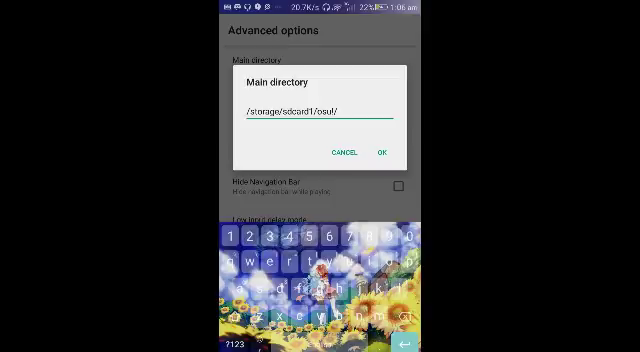
click(384, 152)
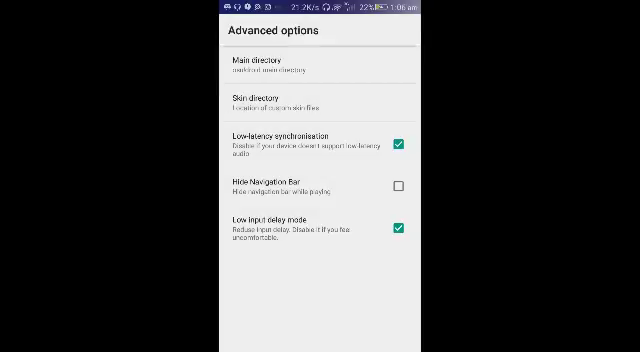